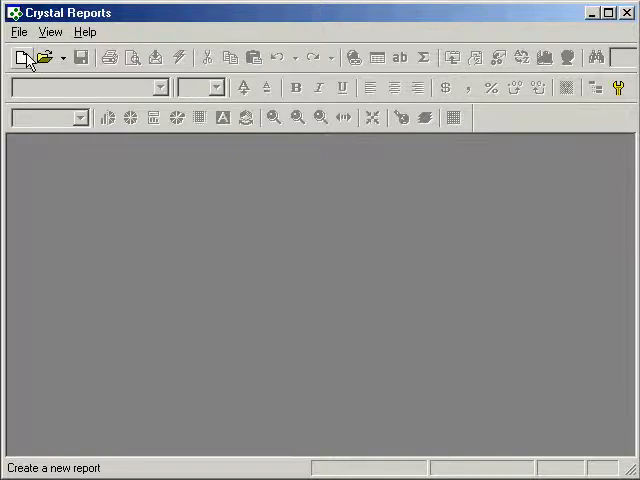
Start a new report using the Standard Report Expert.
click(20, 57)
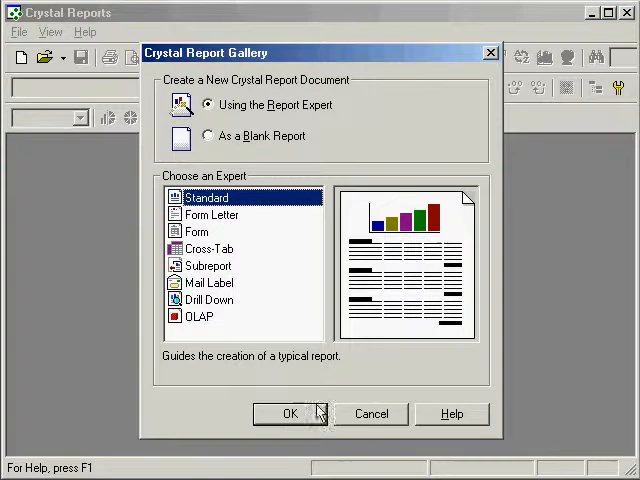
click(290, 414)
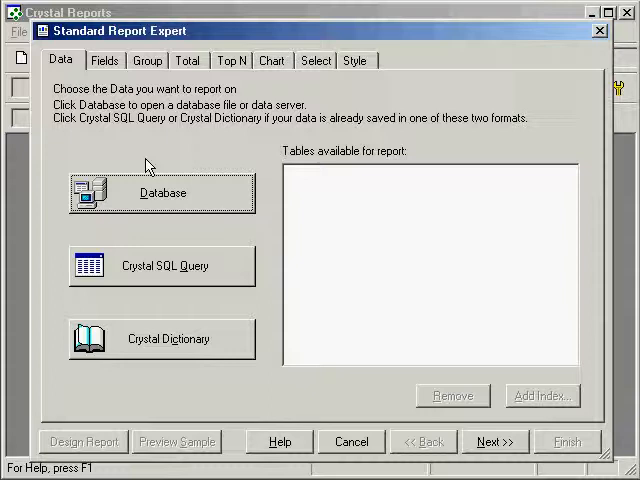
Browse ODBC data sources and open the Quickbooks Data tables.
click(161, 192)
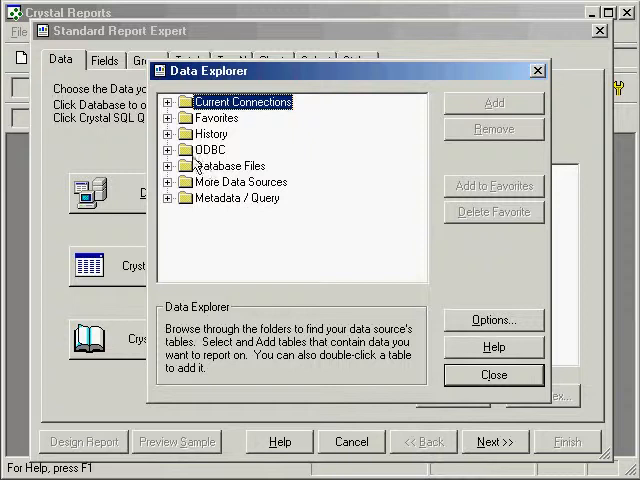
click(176, 149)
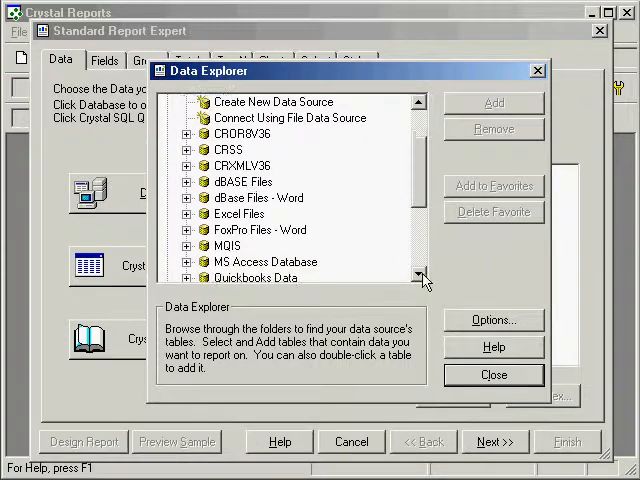
scroll(down, 3)
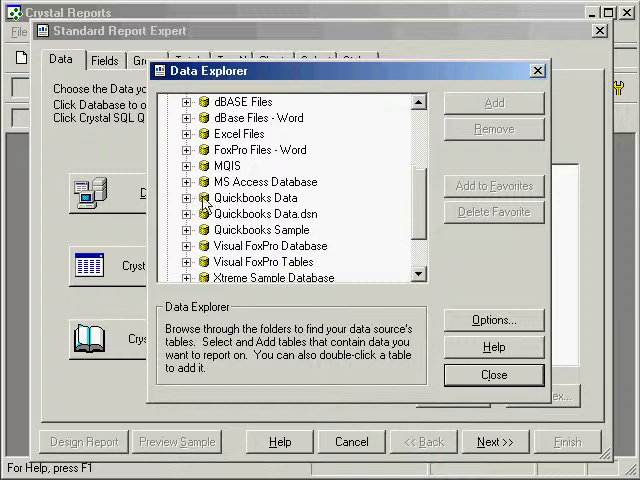
double_click(256, 200)
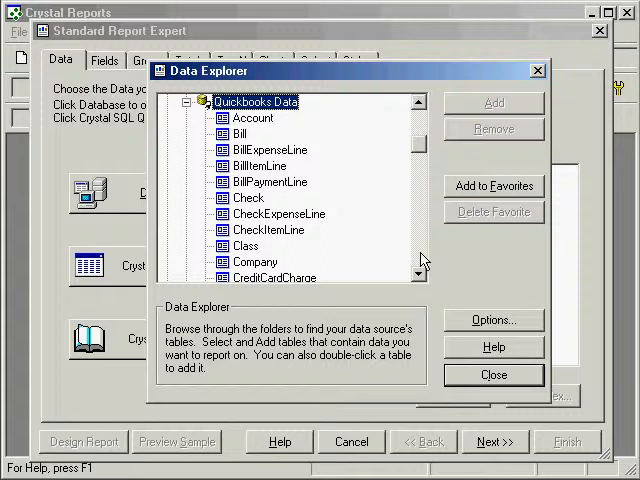
Add the Vendor table as the report's data.
scroll(down, 3)
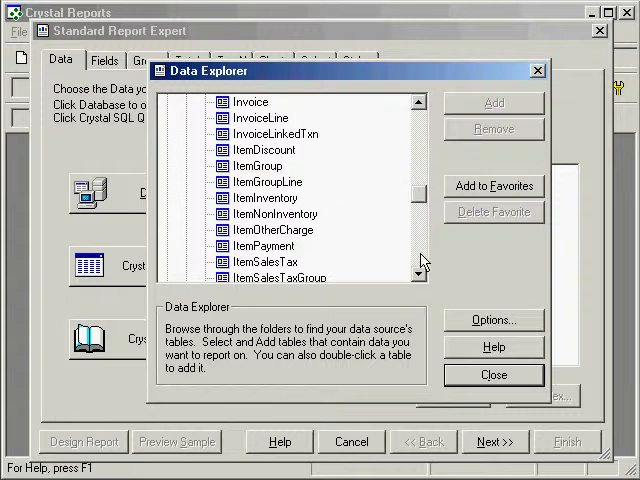
scroll(down, 3)
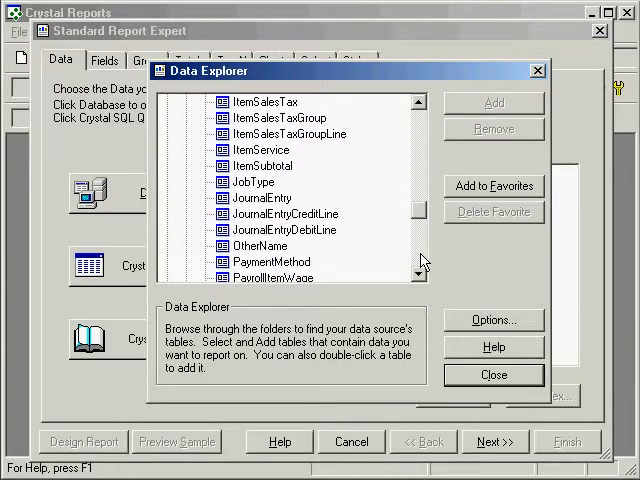
scroll(down, 3)
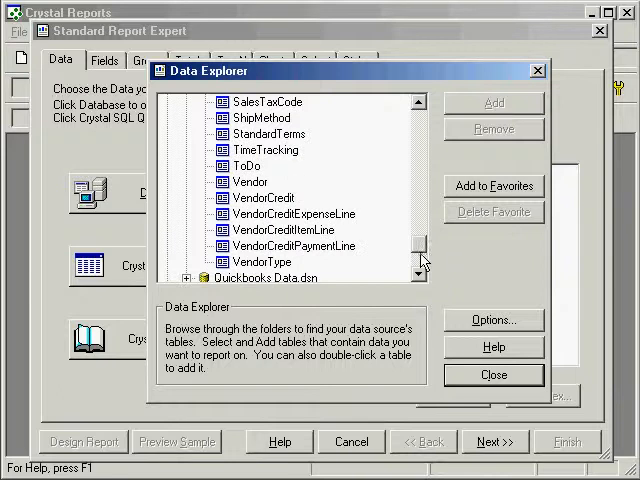
click(249, 181)
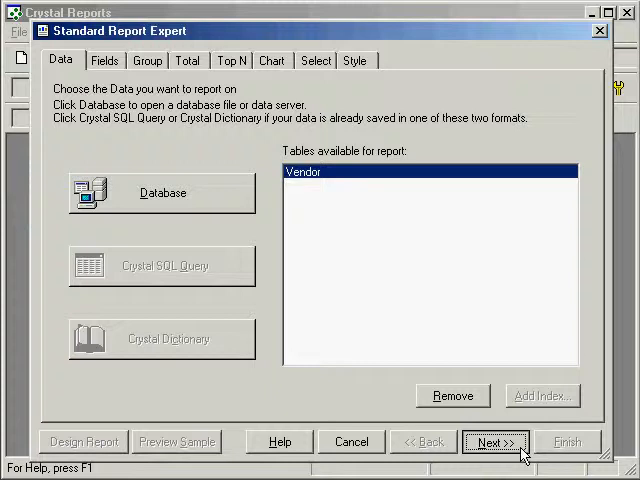
Add the vendor Name, CompanyName, Phone and Contact fields to the report.
click(496, 442)
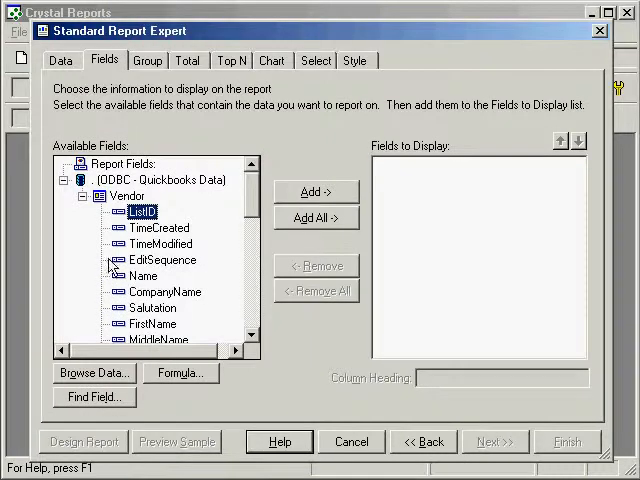
click(316, 191)
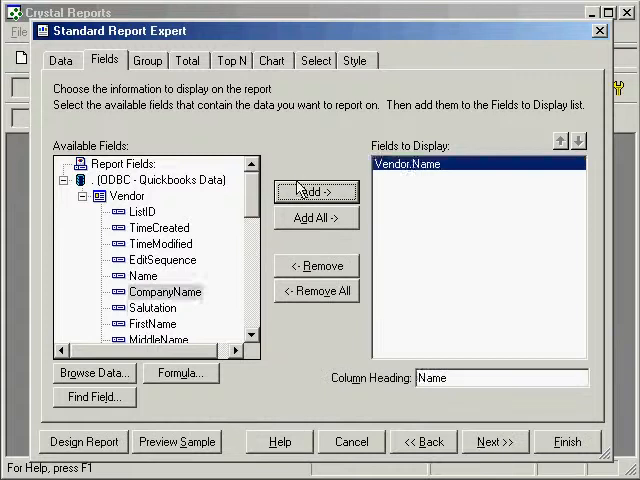
click(316, 191)
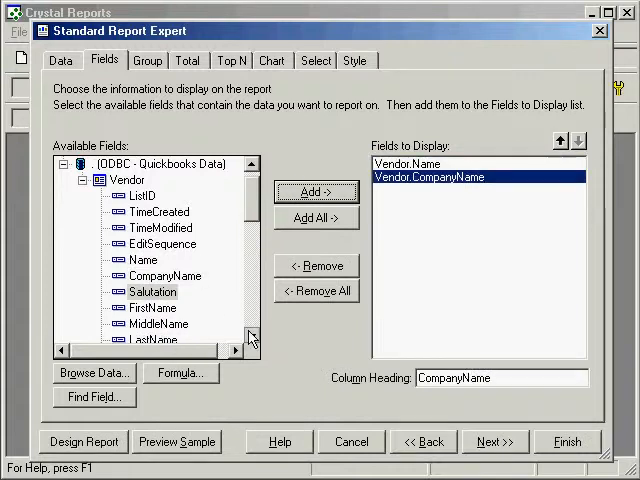
scroll(down, 3)
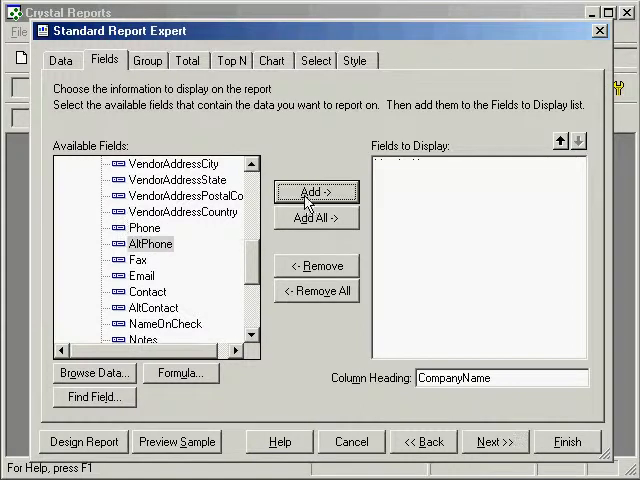
click(316, 191)
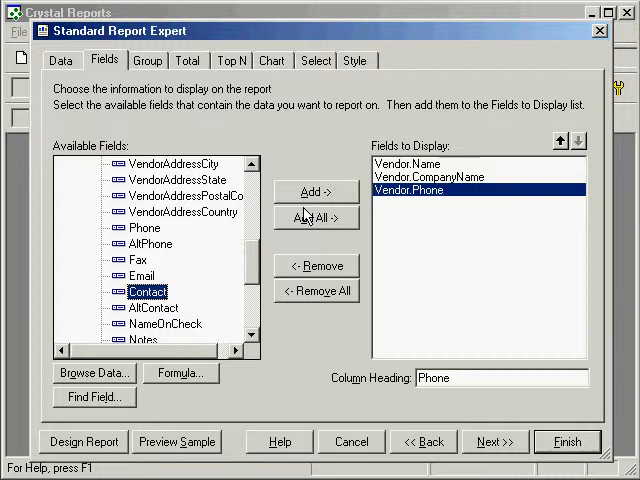
click(316, 191)
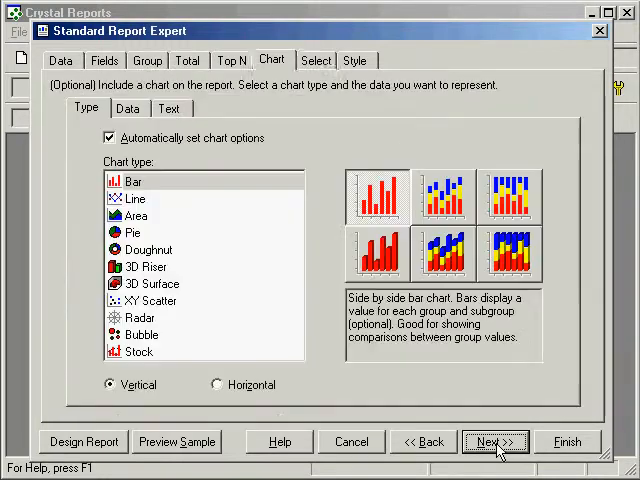
Filter records to VendorAddressCity equal to 'Bayshore' and continue to the style step.
click(495, 441)
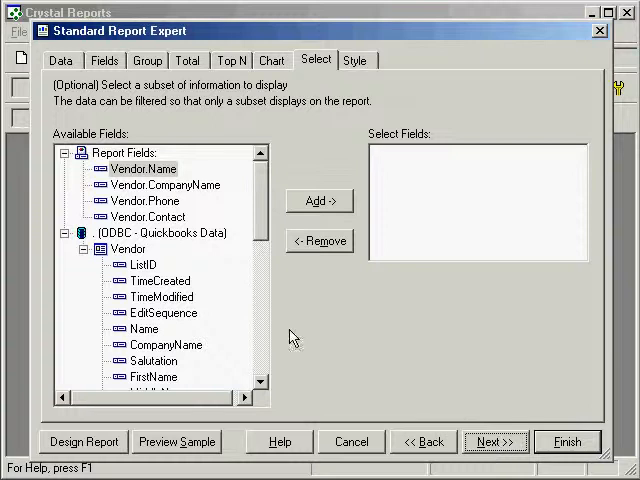
scroll(down, 3)
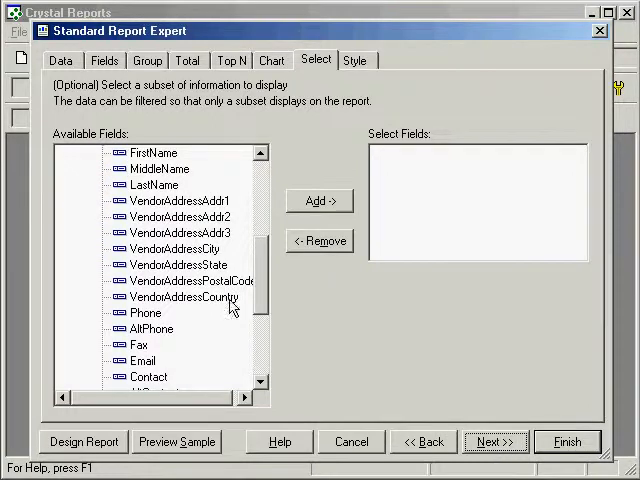
click(178, 248)
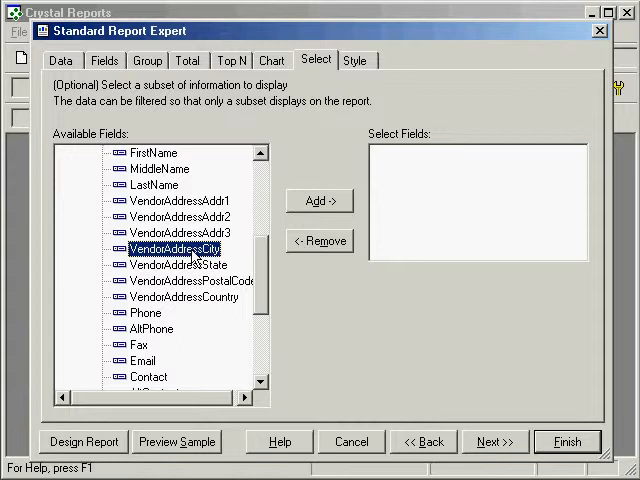
click(319, 201)
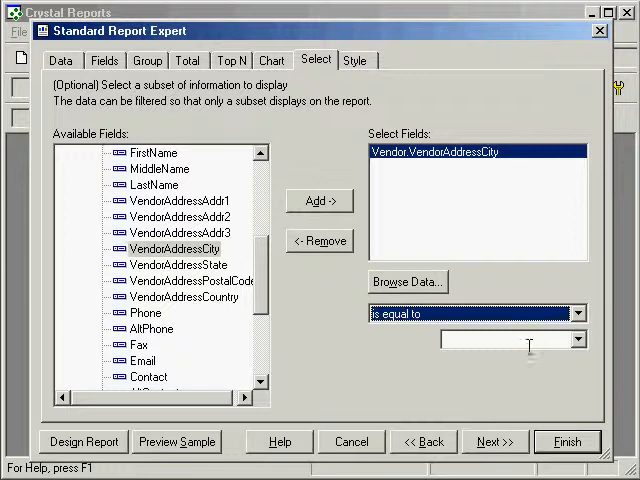
text(B)
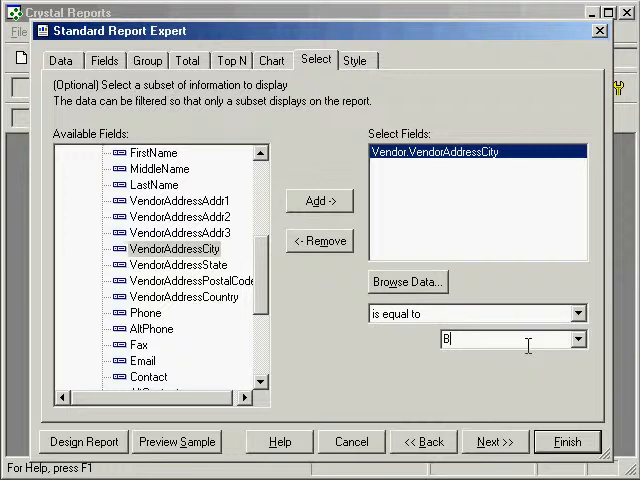
text(ayshore)
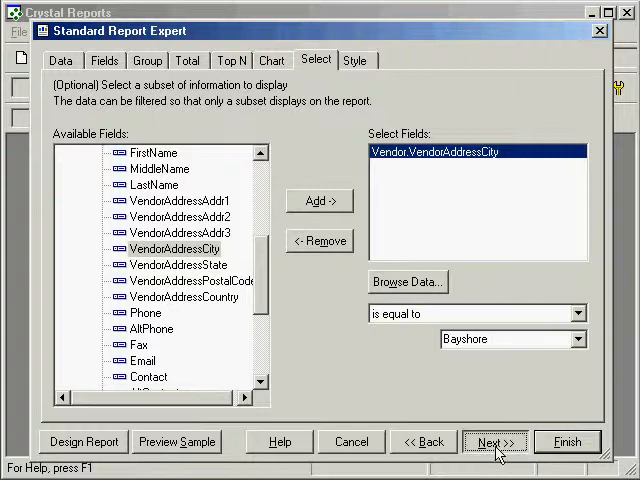
click(495, 442)
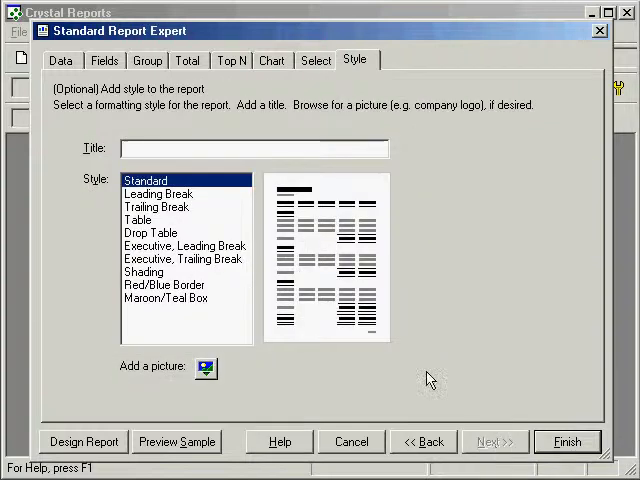
Enter 'Local Vendors' as the report title and finish the report.
text(Local Ven)
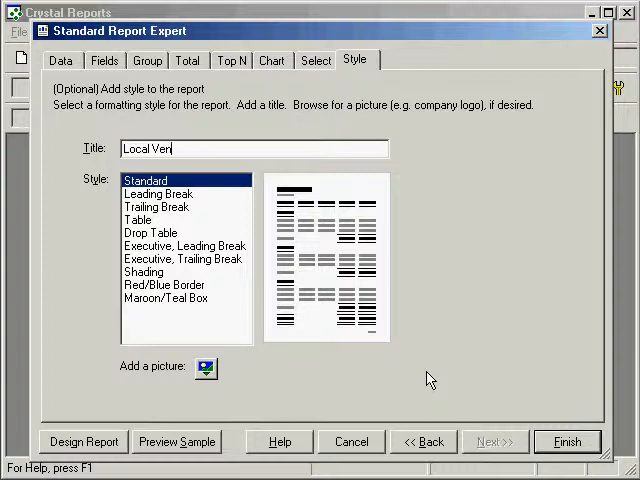
text(dors)
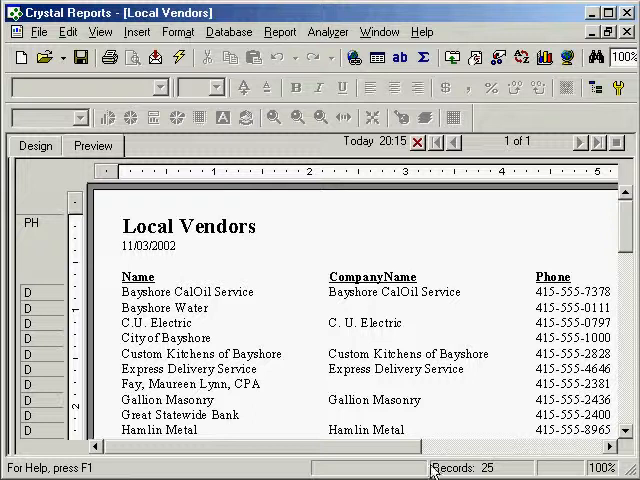
Scroll the preview down to the last vendor, Wheeler's Tile Etc.
scroll(down, 3)
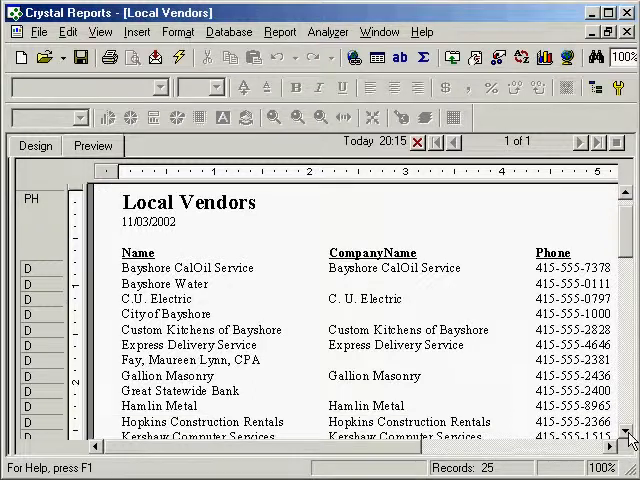
scroll(down, 3)
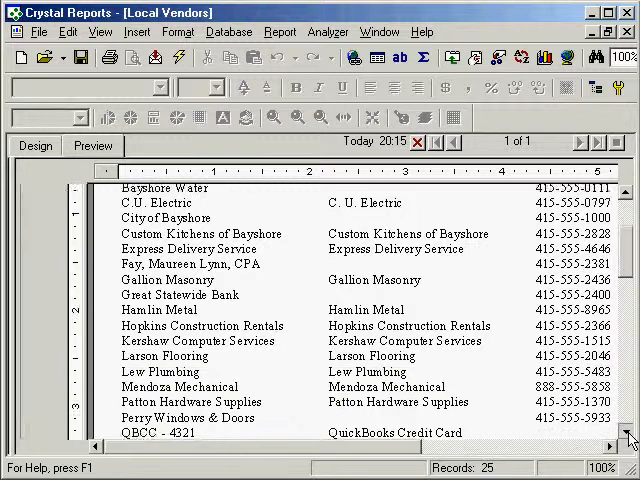
scroll(down, 3)
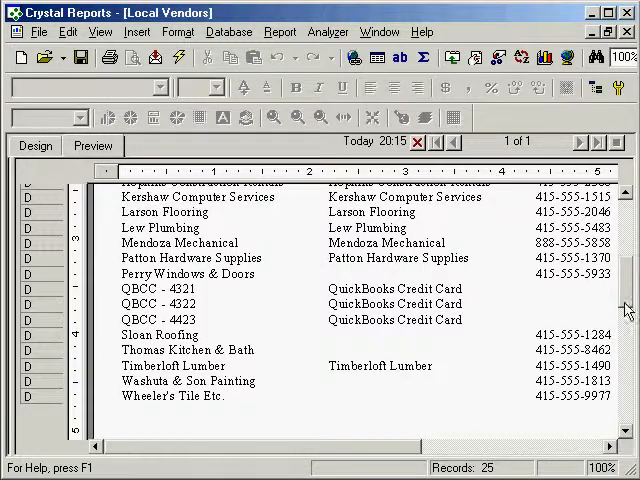